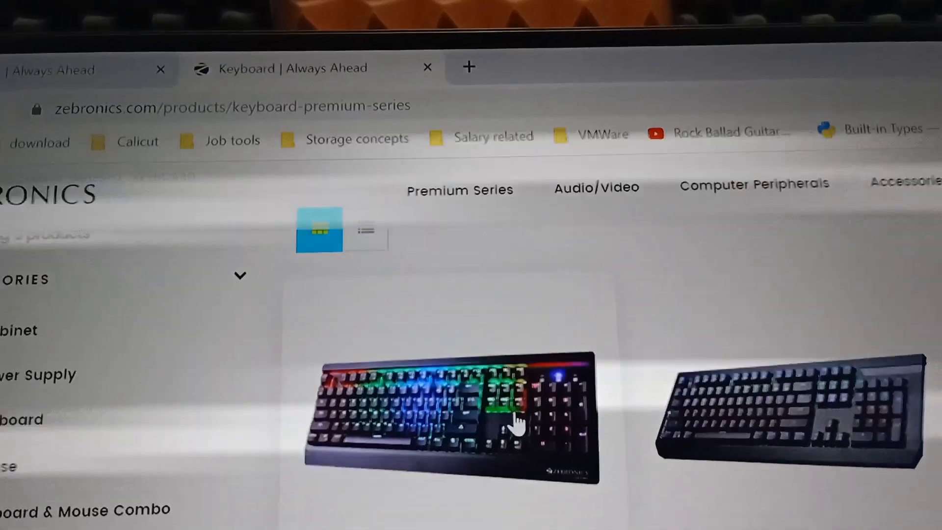
scroll(down, 3)
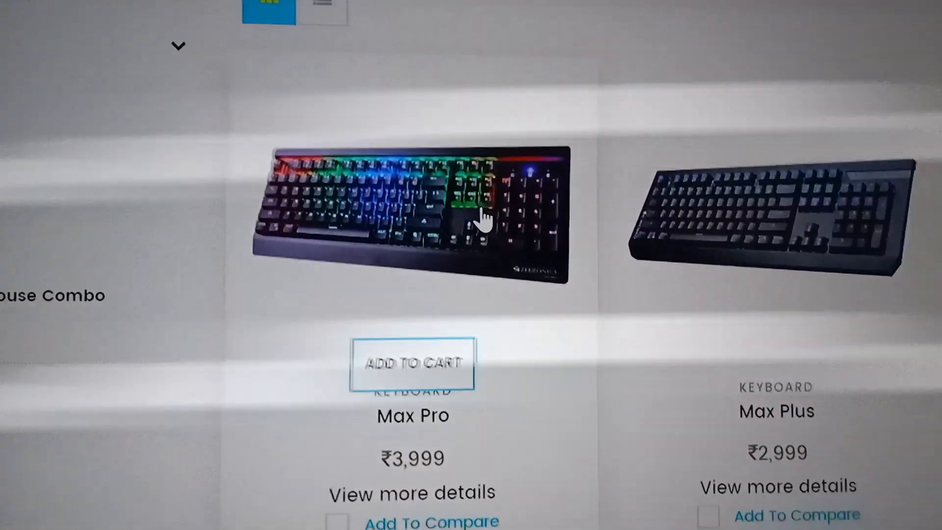